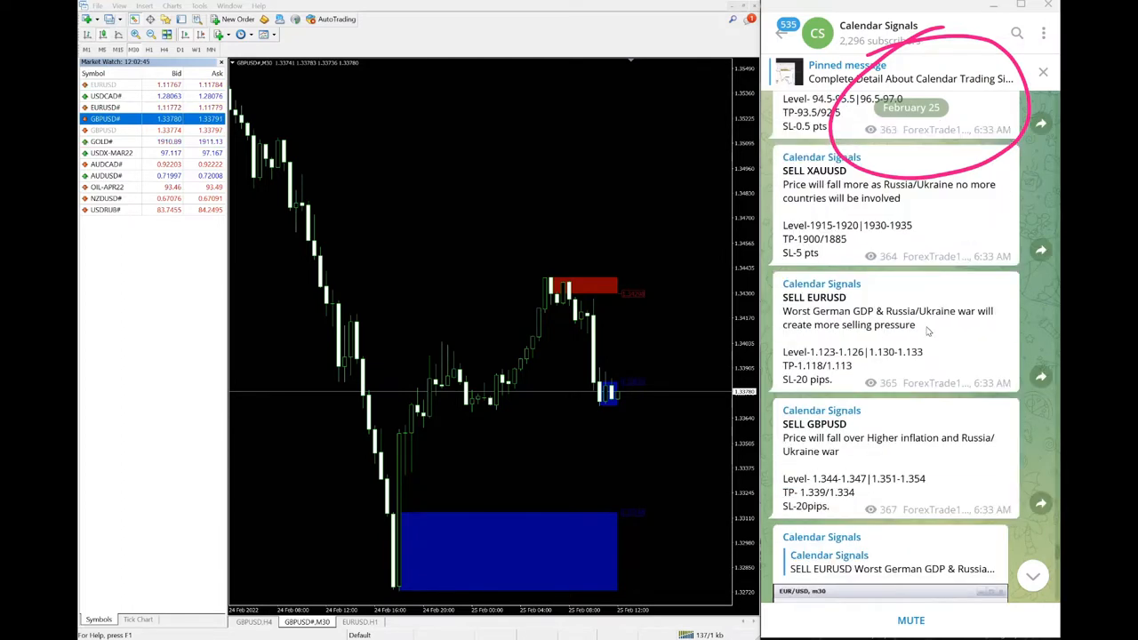
Step: Scroll up the Calendar Signals chat and open the channel's info page
{"action": "scroll", "scroll_direction": "up", "scroll_amount": 3}
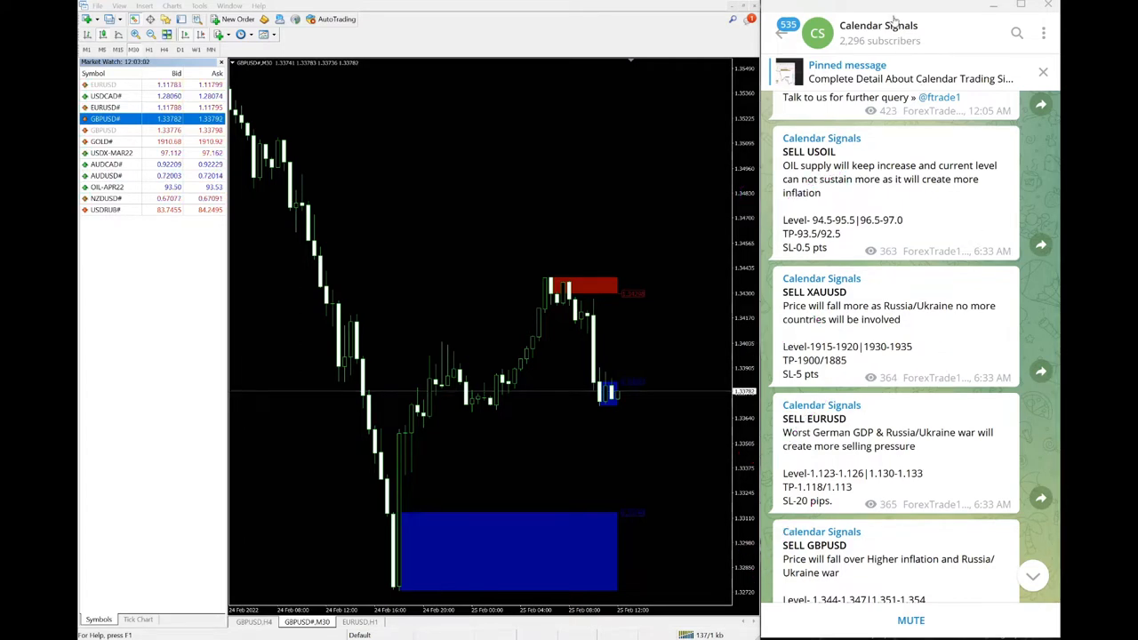
{"action": "left_click", "coordinate": [877, 33]}
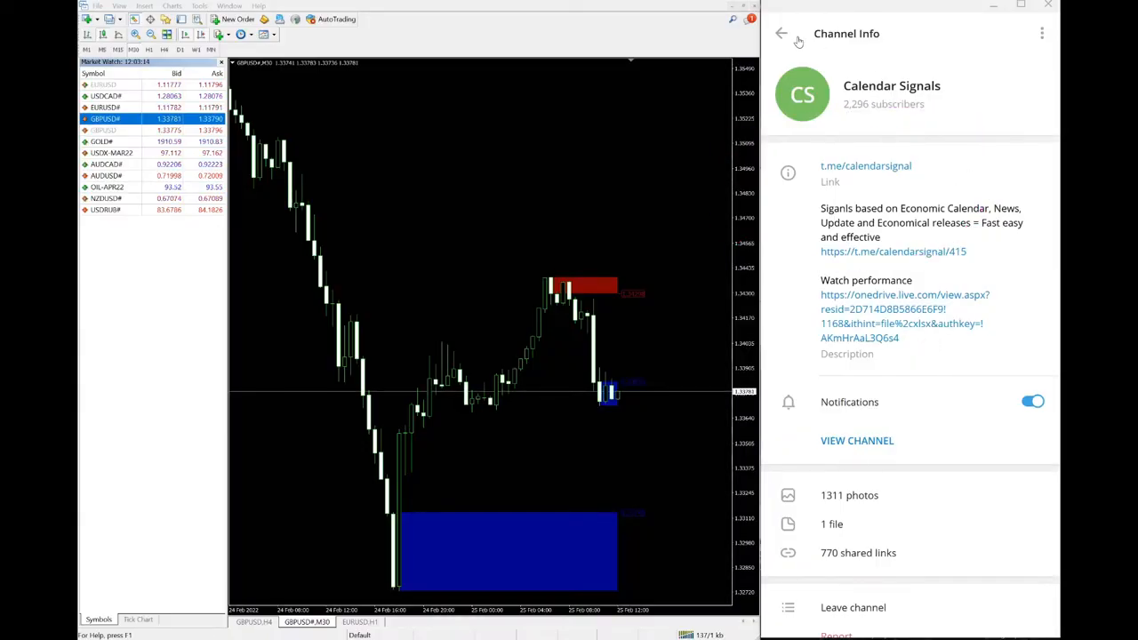
Step: Go back from Channel Info to the Calendar Signals message feed
{"action": "left_click", "coordinate": [781, 33]}
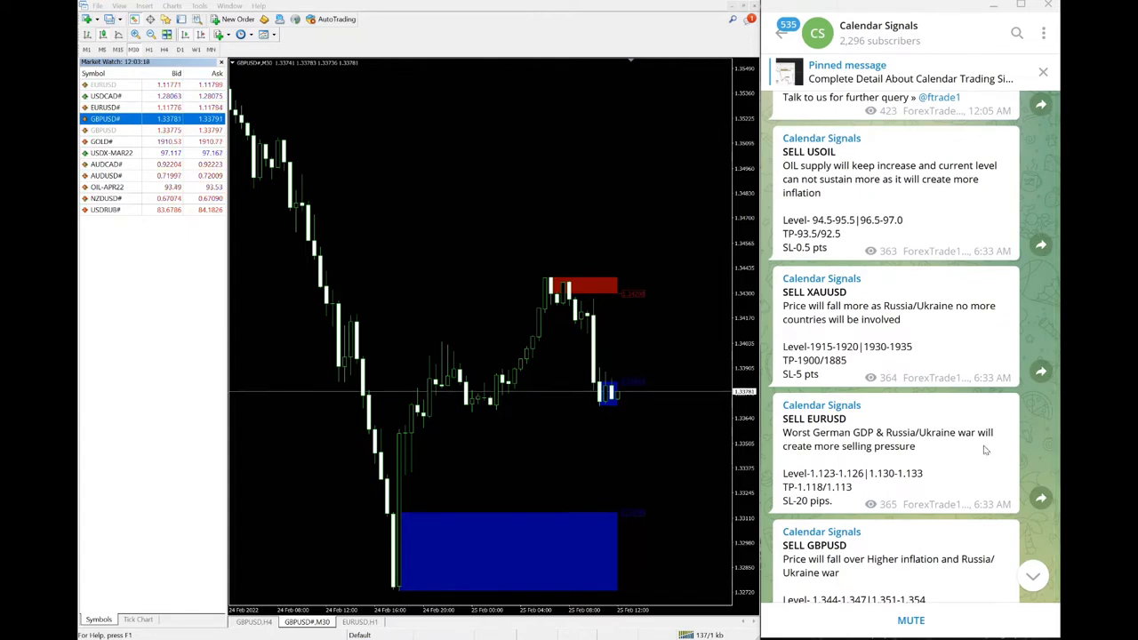
{"action": "mouse_move", "coordinate": [502, 421]}
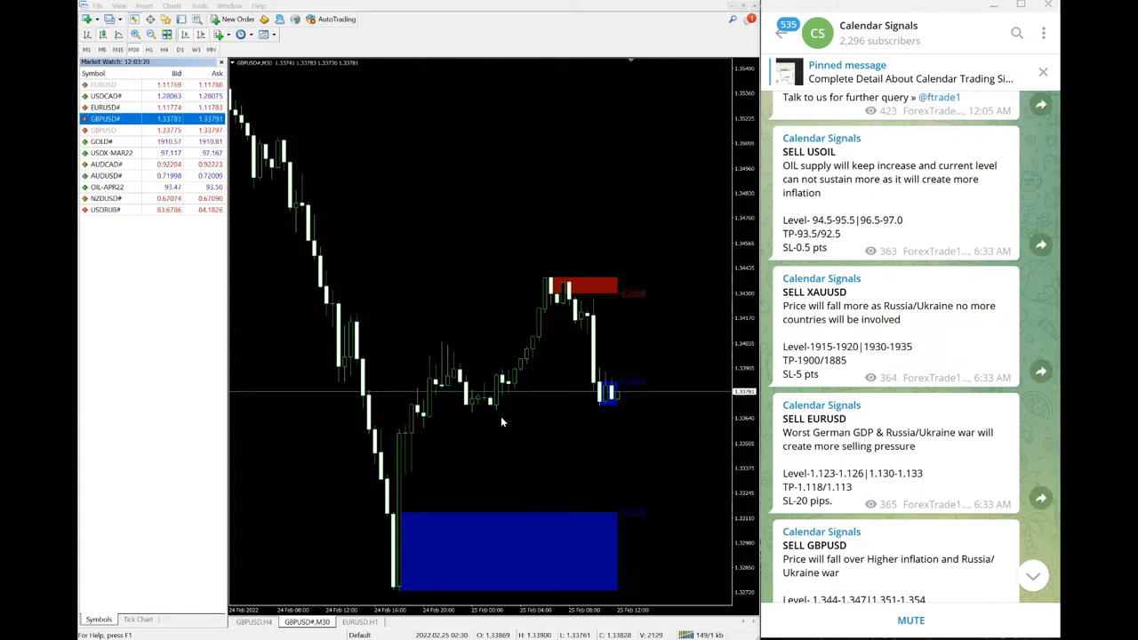
{"action": "mouse_move", "coordinate": [667, 499]}
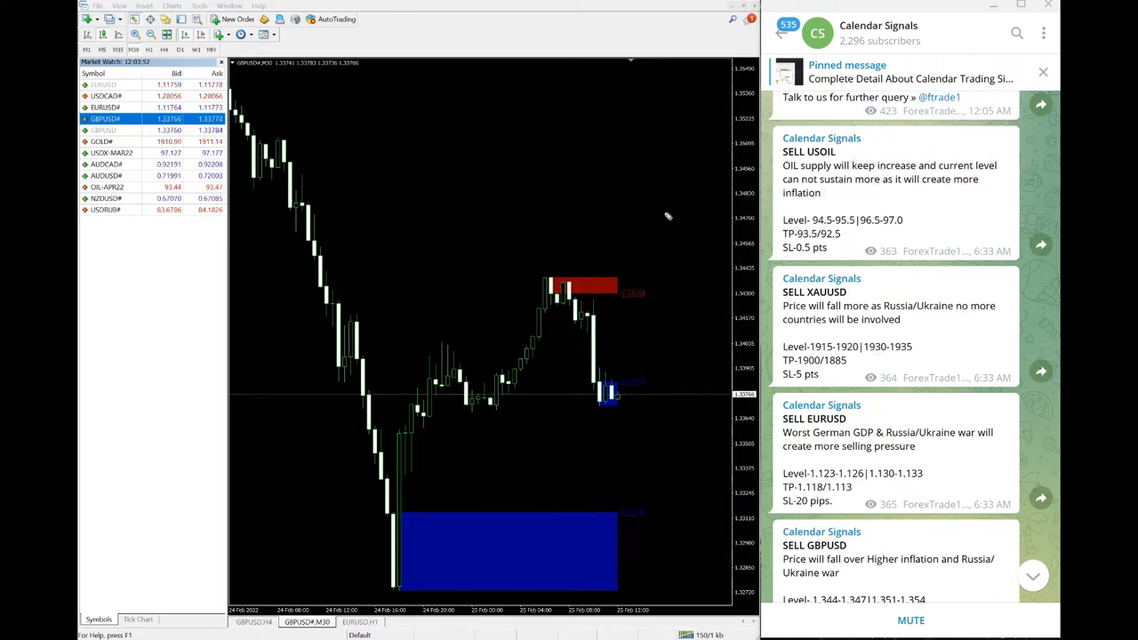
{"action": "mouse_move", "coordinate": [711, 329]}
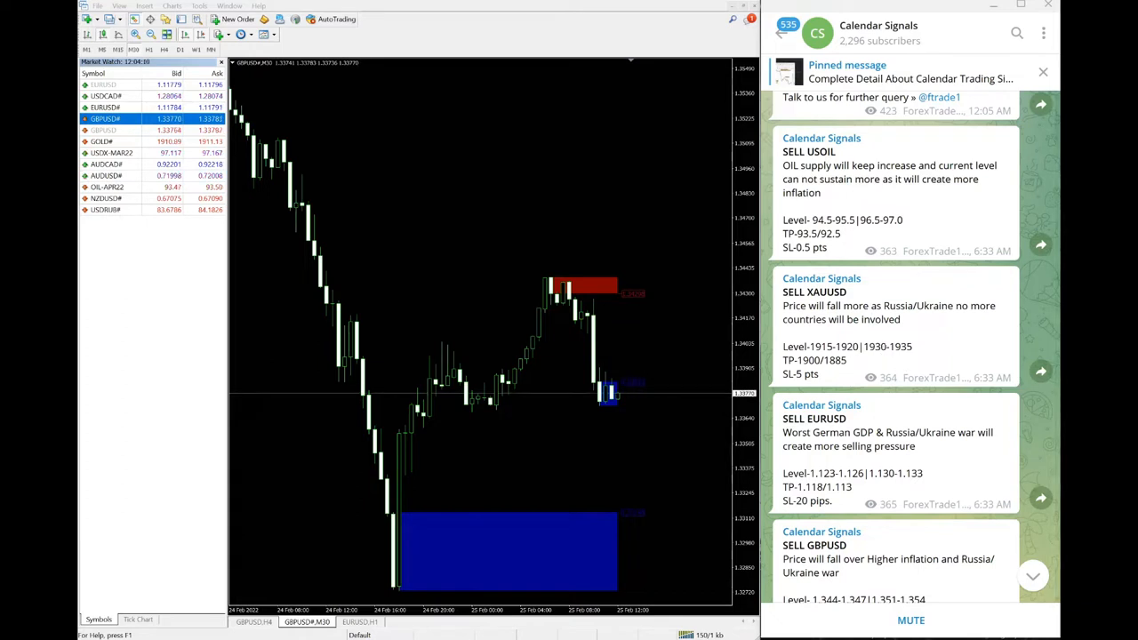
{"action": "mouse_move", "coordinate": [684, 105]}
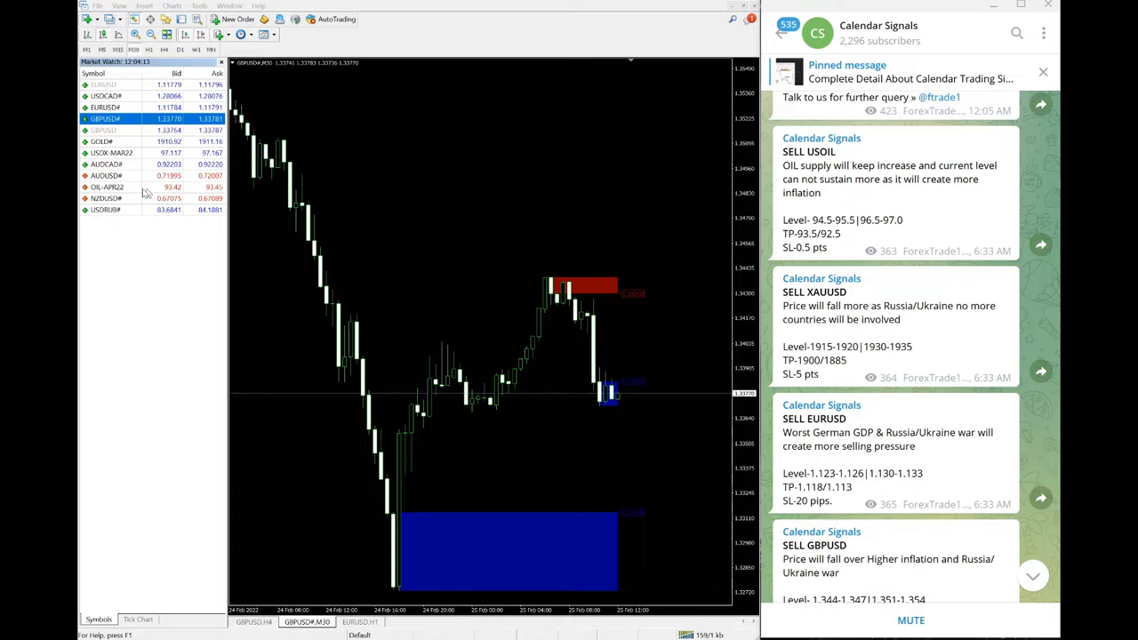
Step: Load OIL-APR22 from Market Watch onto the chart and scroll Telegram to the USOIL signal
{"action": "left_click", "coordinate": [107, 186]}
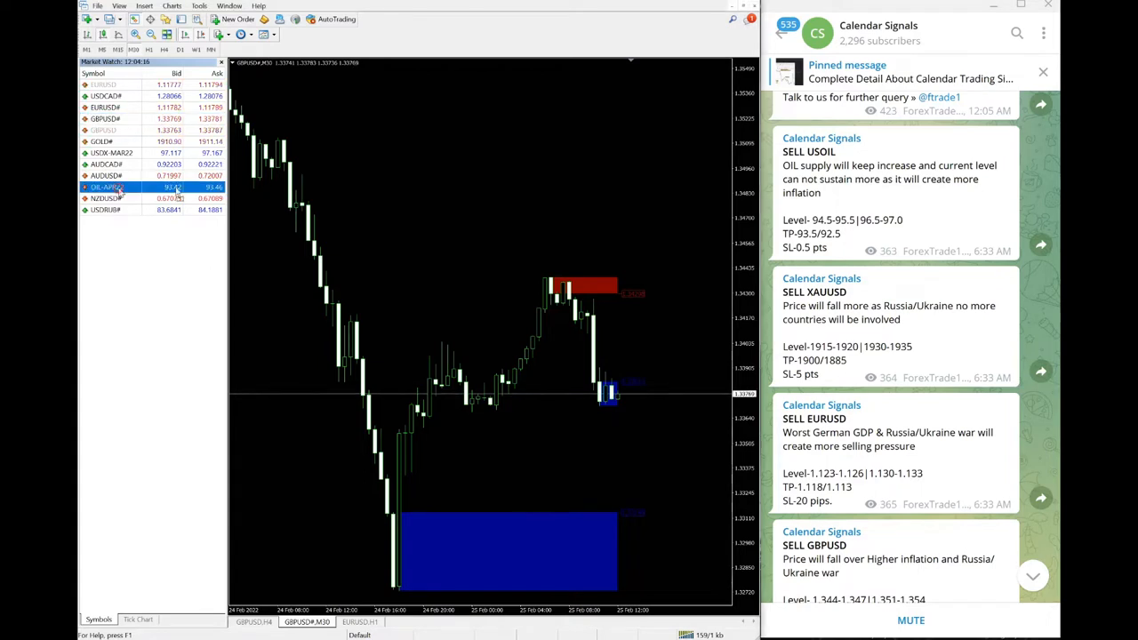
{"action": "left_click", "coordinate": [105, 187]}
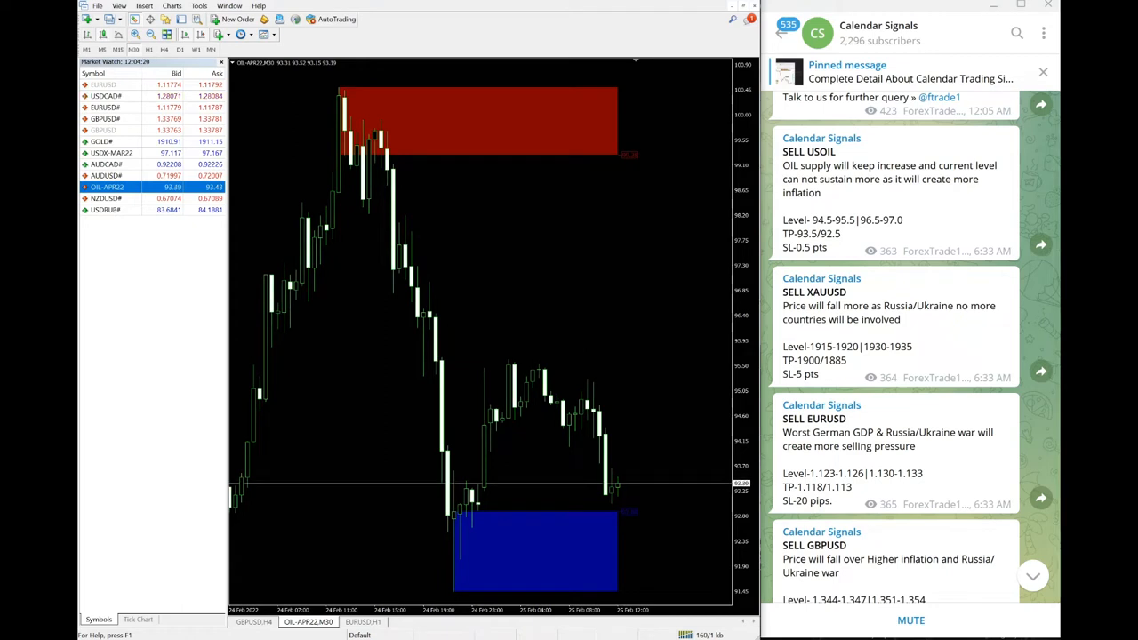
{"action": "mouse_move", "coordinate": [900, 208]}
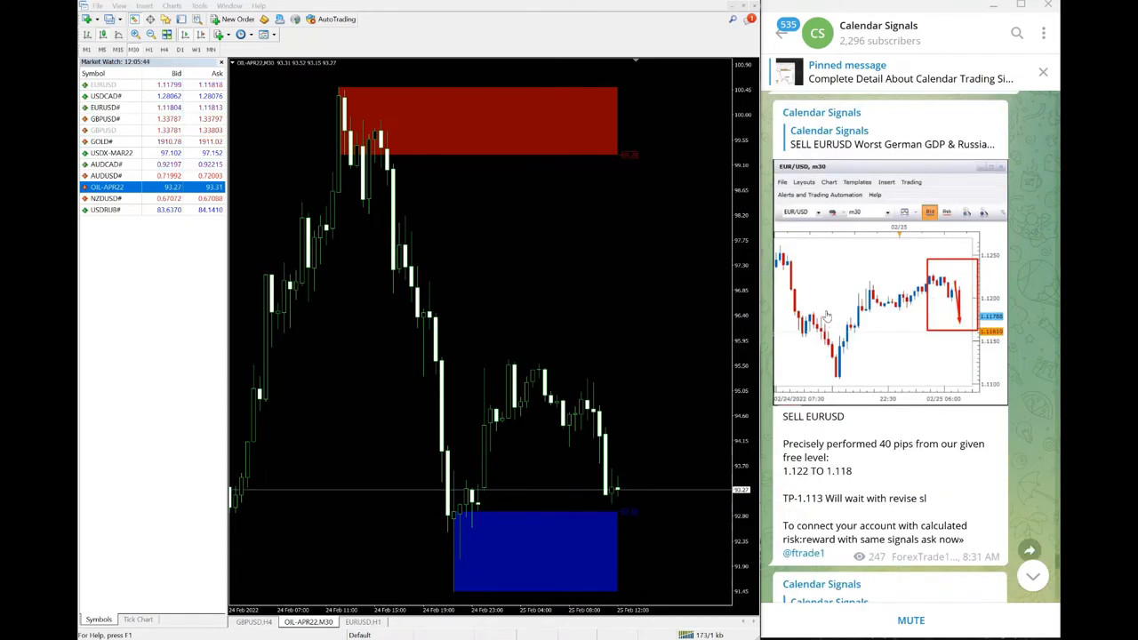
{"action": "scroll", "scroll_direction": "down", "scroll_amount": 3}
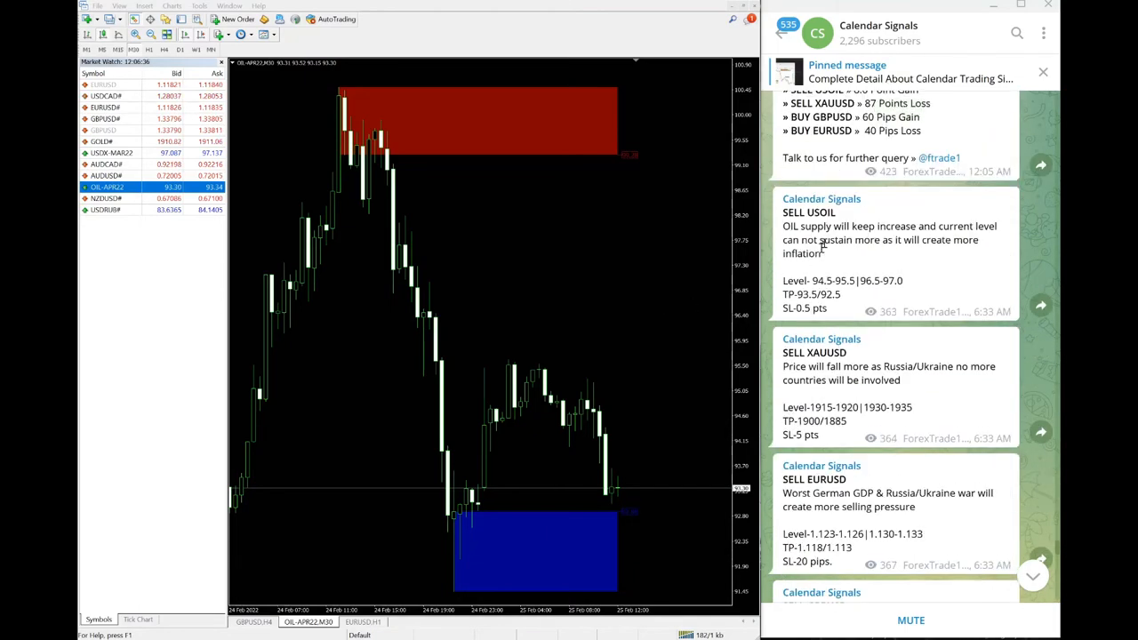
Step: Load GOLD# from Market Watch and scroll Telegram to the XAUUSD signal and result posts
{"action": "scroll", "scroll_direction": "down", "scroll_amount": 3}
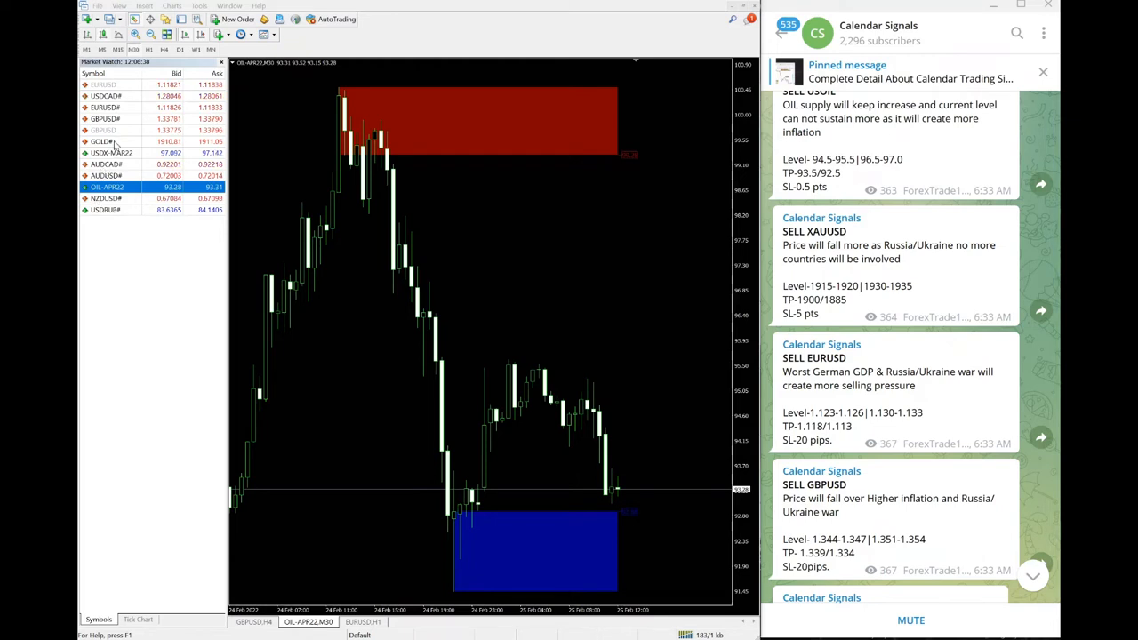
{"action": "left_click", "coordinate": [101, 141]}
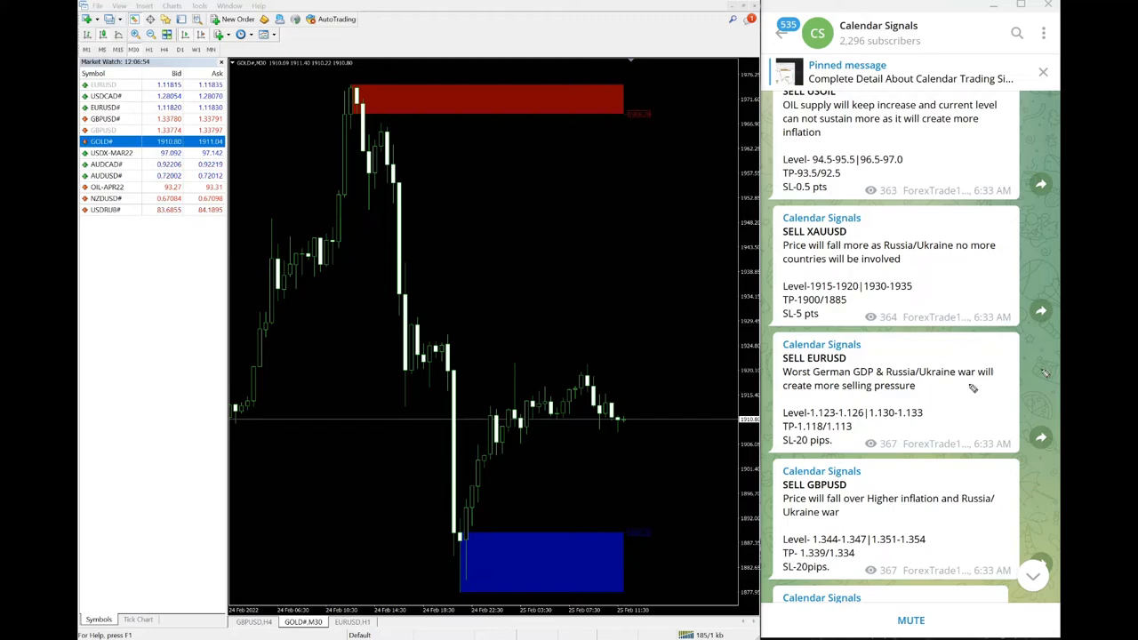
{"action": "mouse_move", "coordinate": [978, 353]}
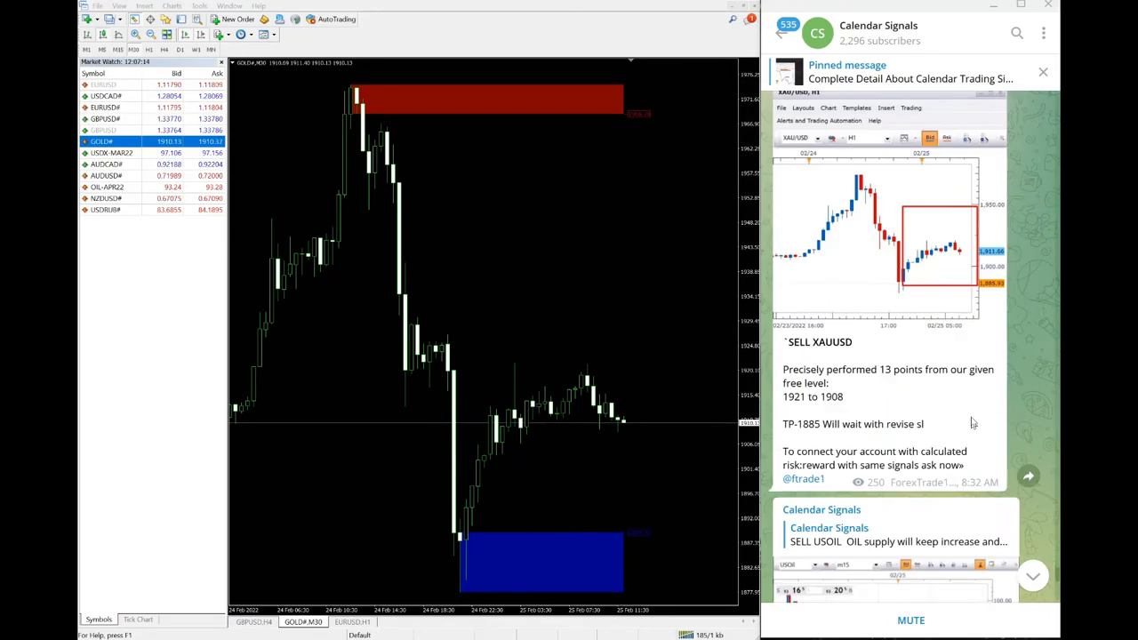
{"action": "scroll", "scroll_direction": "down", "scroll_amount": 3}
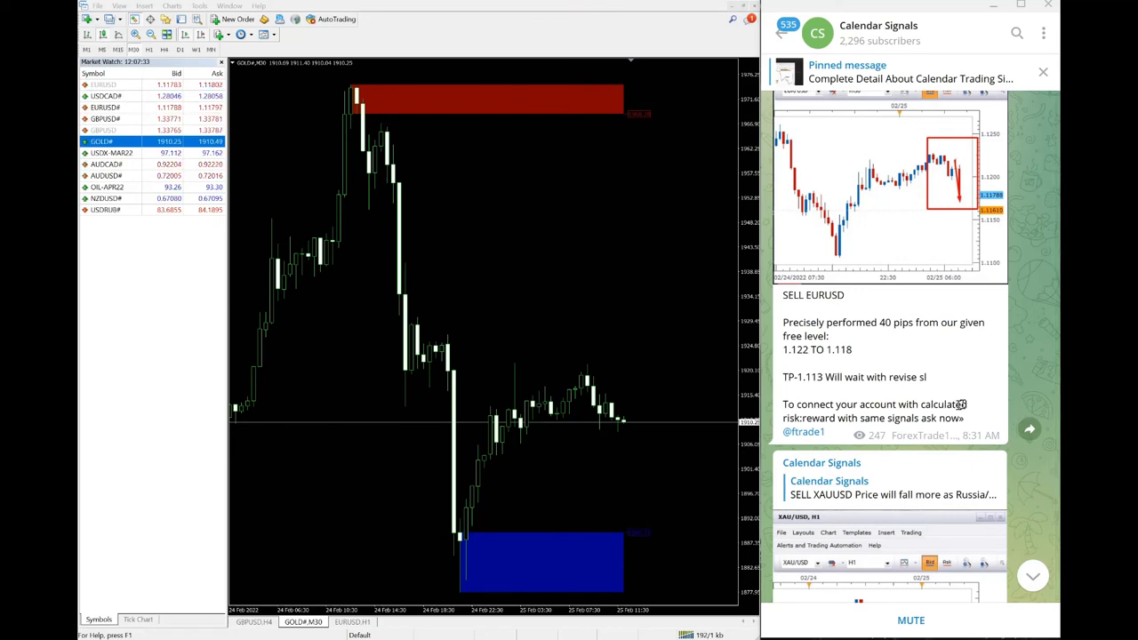
{"action": "scroll", "scroll_direction": "down", "scroll_amount": 3}
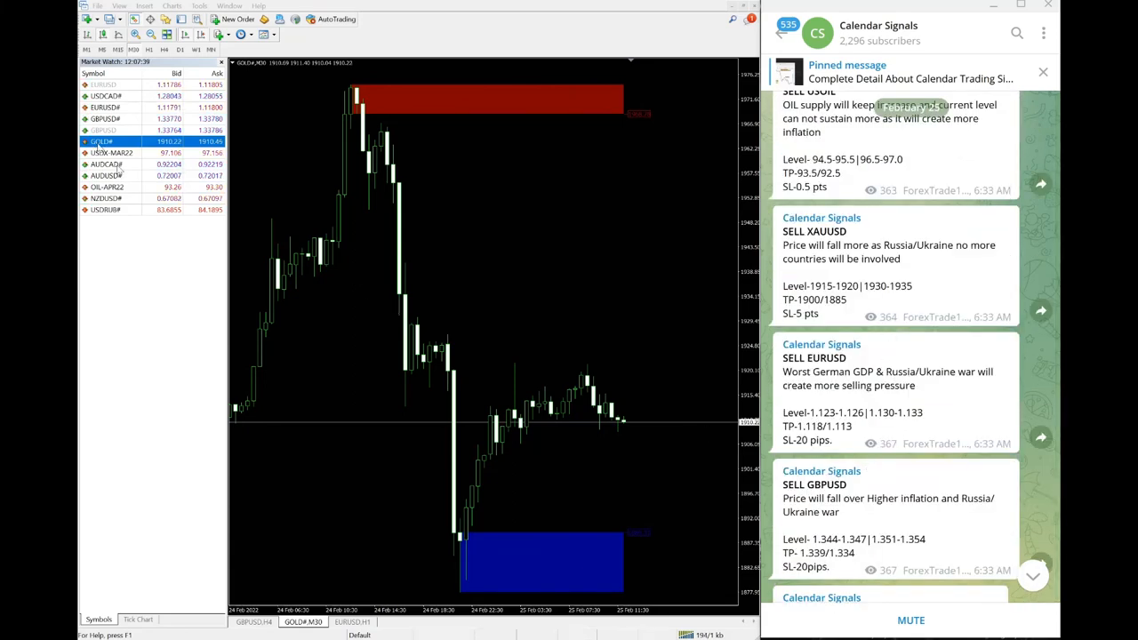
Step: Load GBPUSD# from Market Watch and scroll Telegram through the GBPUSD result posts
{"action": "left_click", "coordinate": [105, 118]}
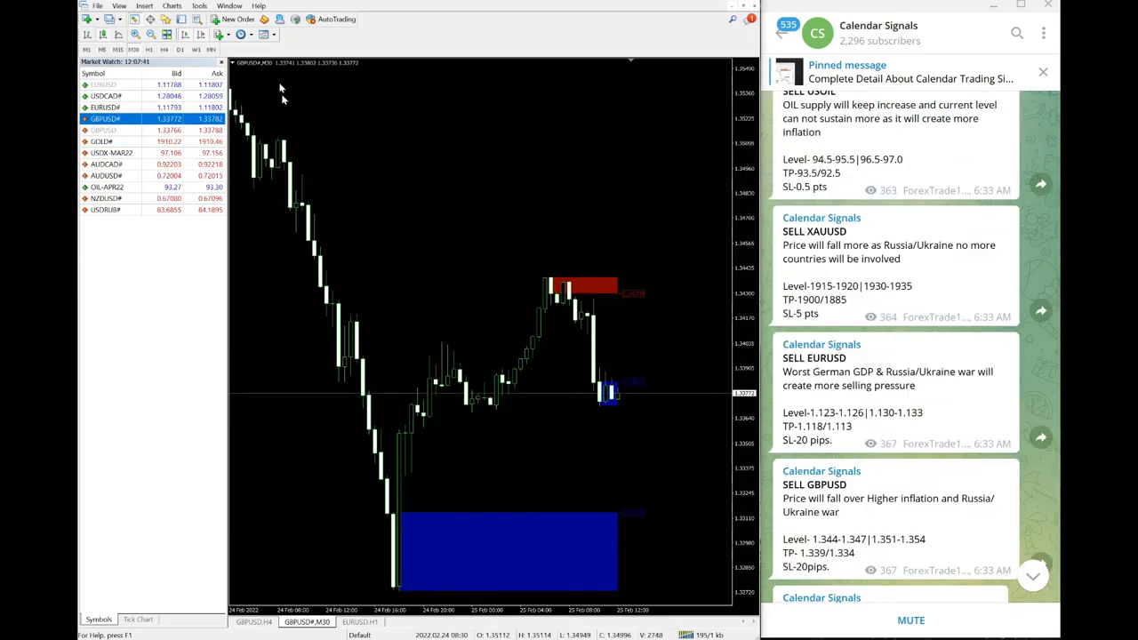
{"action": "scroll", "scroll_direction": "down", "scroll_amount": 3}
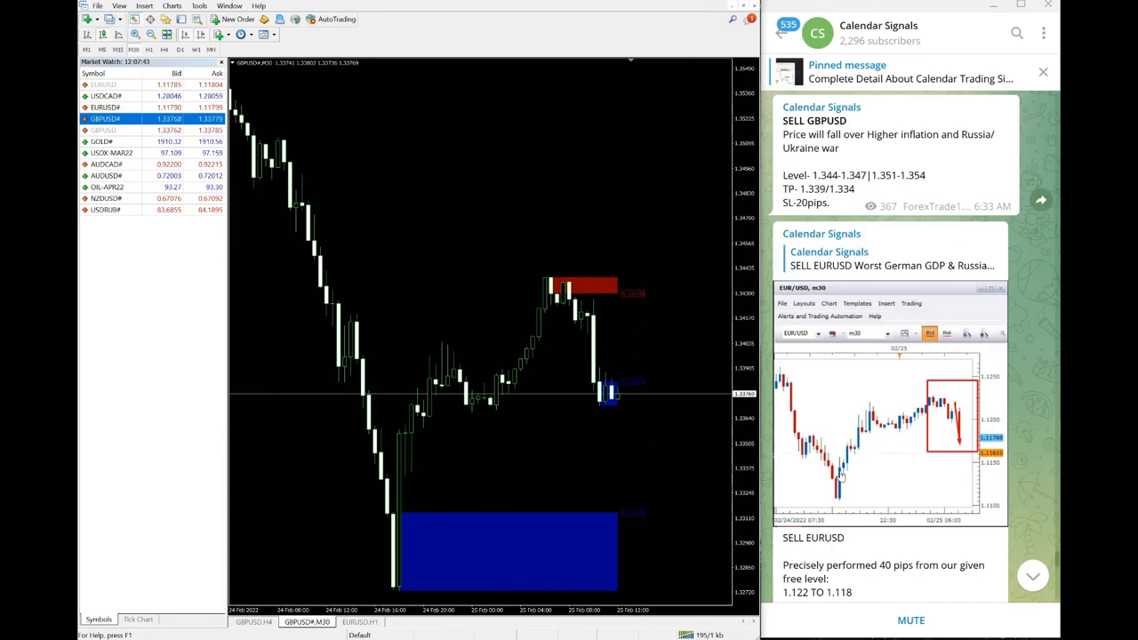
{"action": "scroll", "scroll_direction": "down", "scroll_amount": 3}
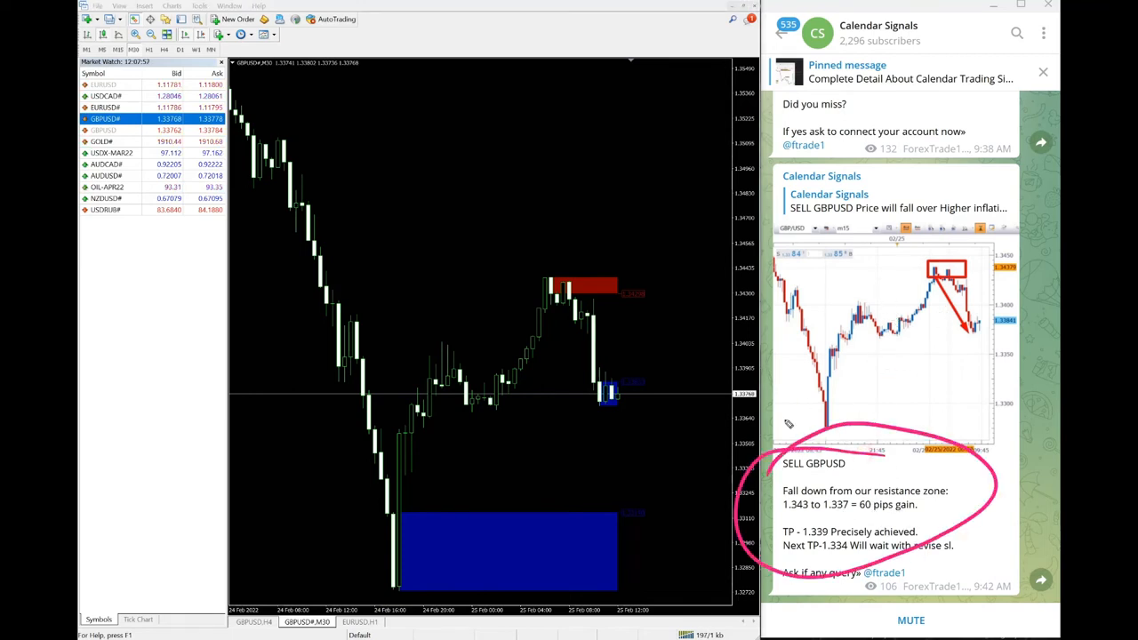
{"action": "left_click_drag", "start_coordinate": [631, 338], "coordinate": [649, 440]}
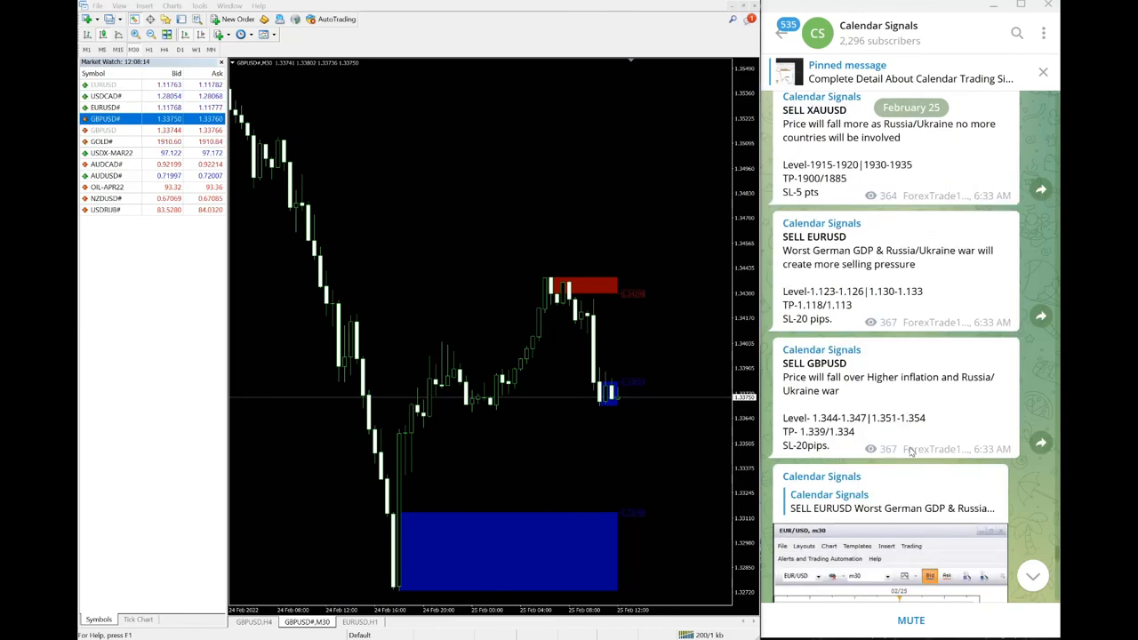
{"action": "scroll", "scroll_direction": "up", "scroll_amount": 3}
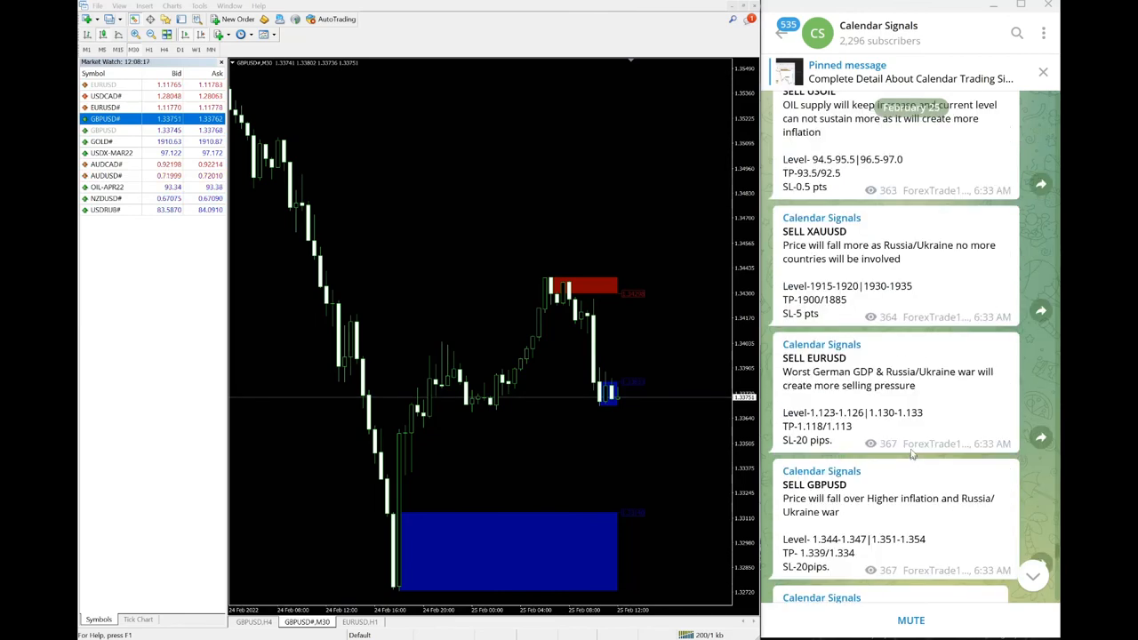
{"action": "mouse_move", "coordinate": [448, 283]}
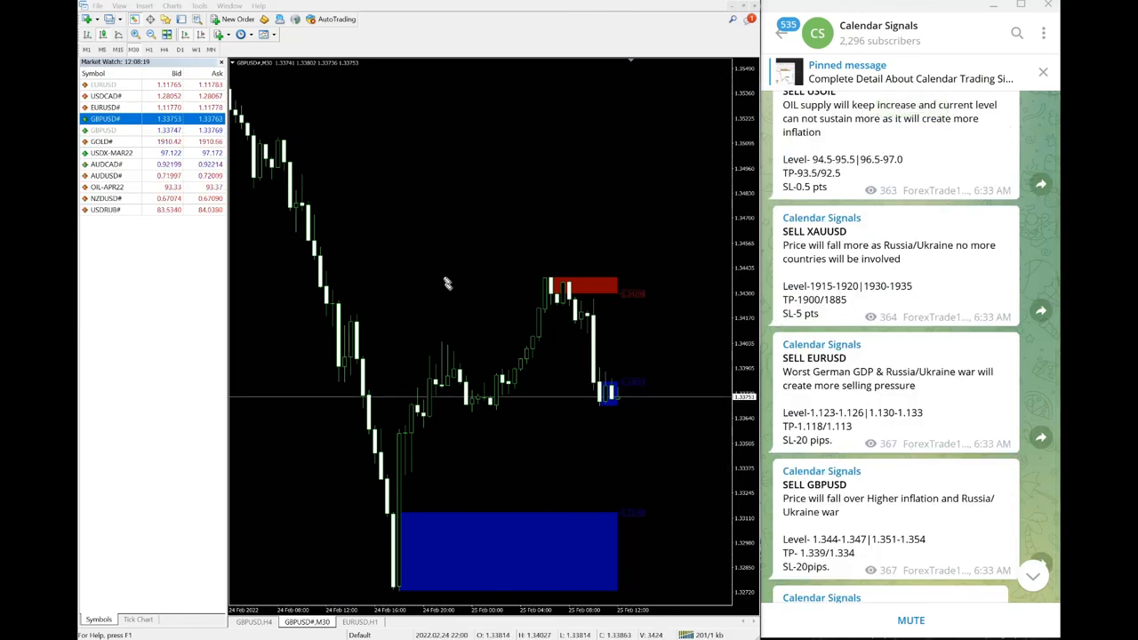